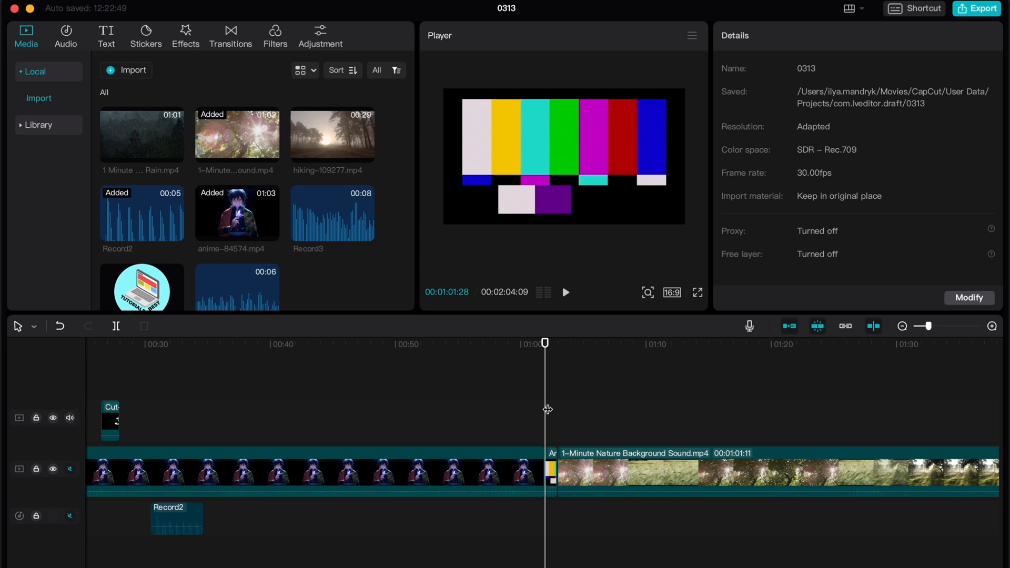
- Expand the Library, browse Cut-out Text and NYE Celebration, then show the Animation clips
click(552, 470)
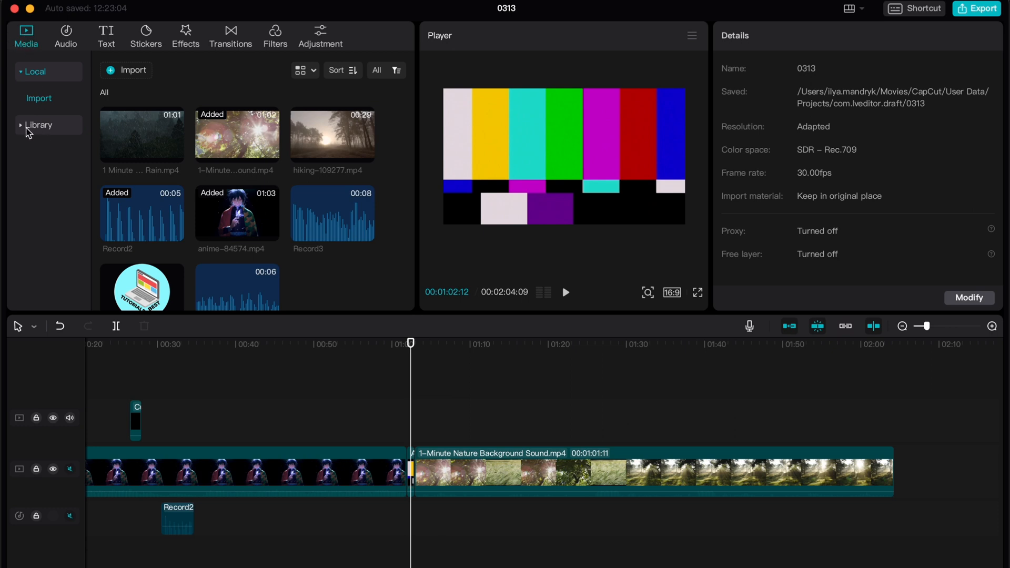
click(39, 125)
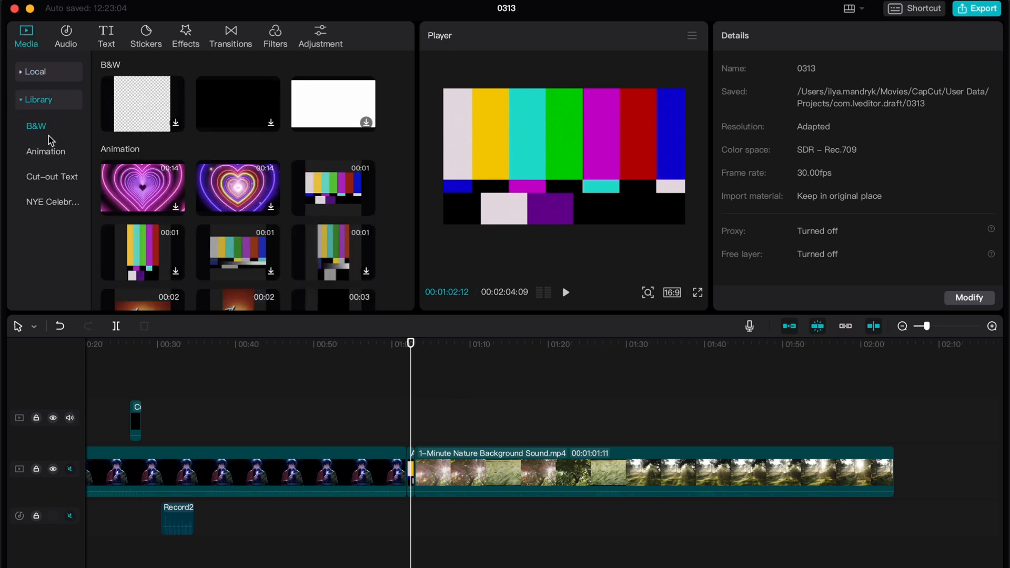
click(51, 176)
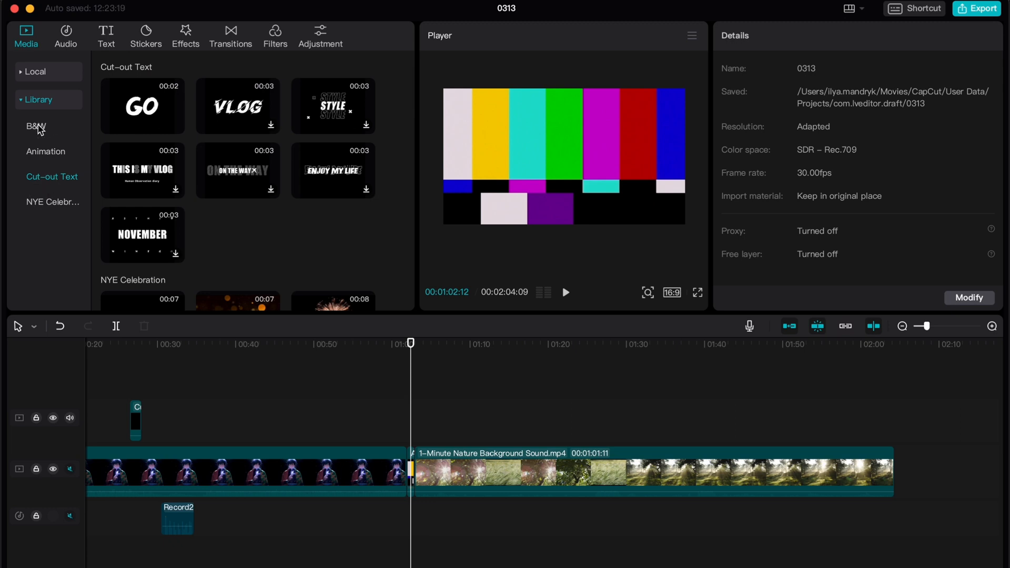
mouse_move(51, 202)
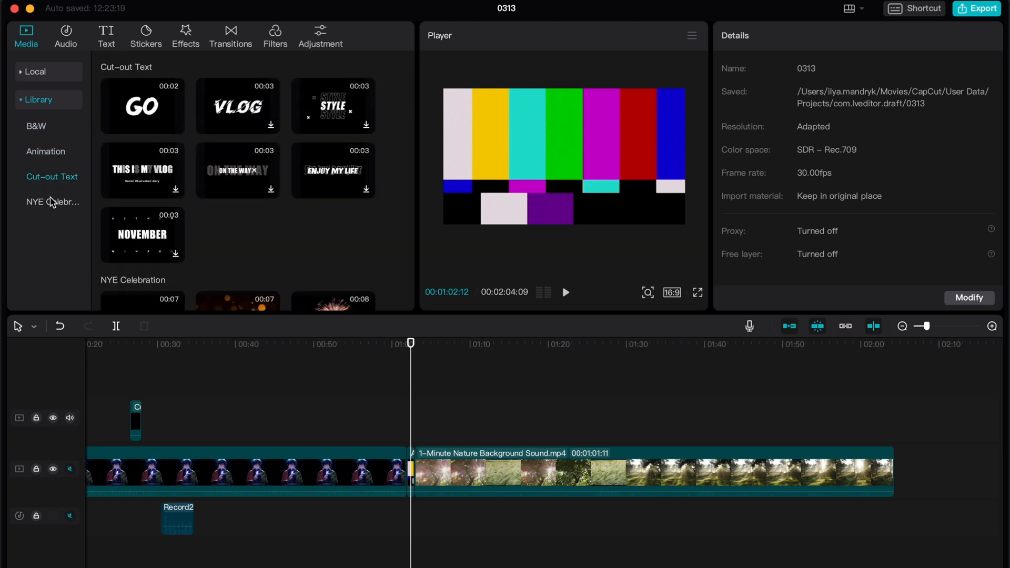
click(52, 202)
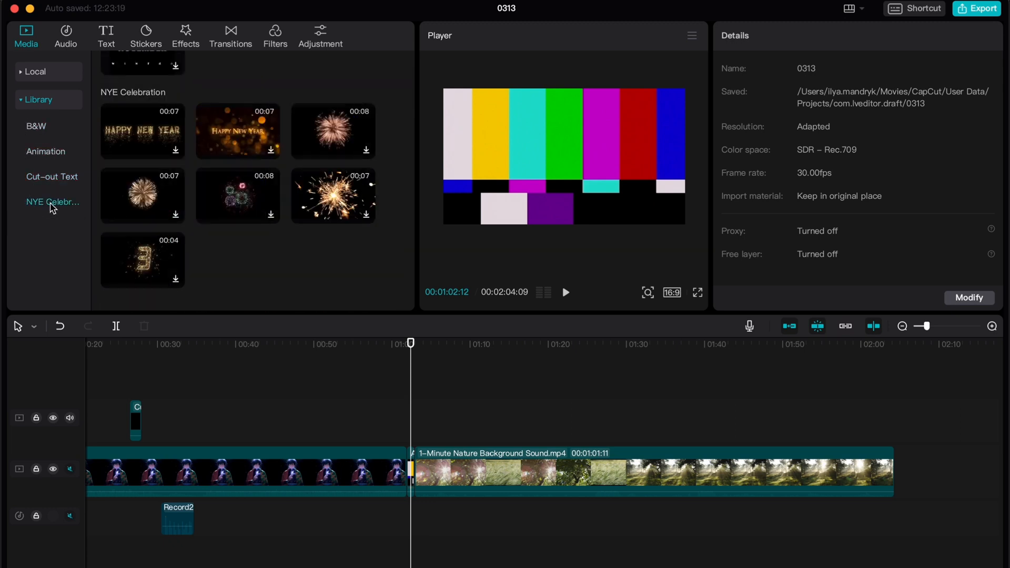
click(46, 151)
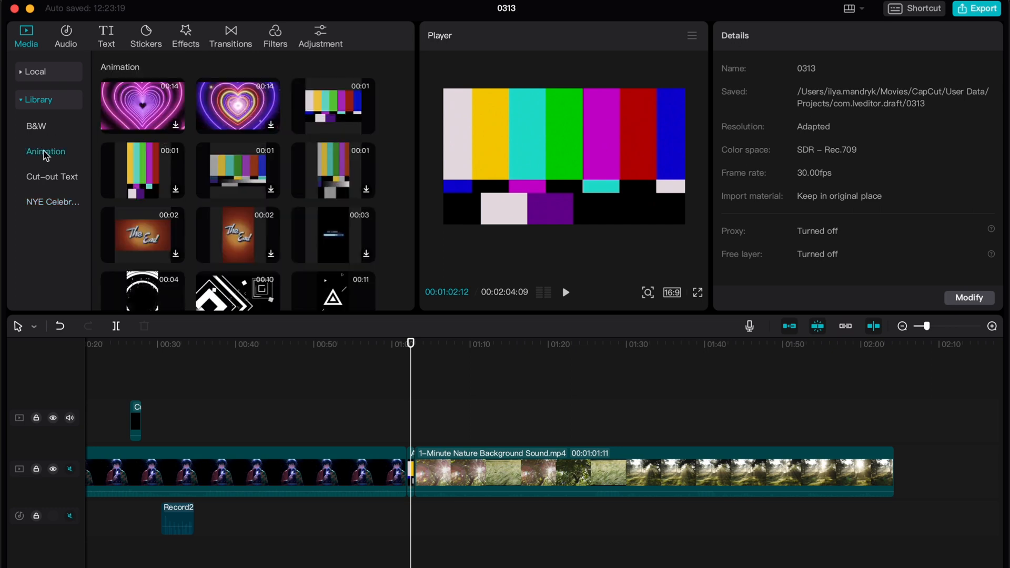
mouse_move(333, 174)
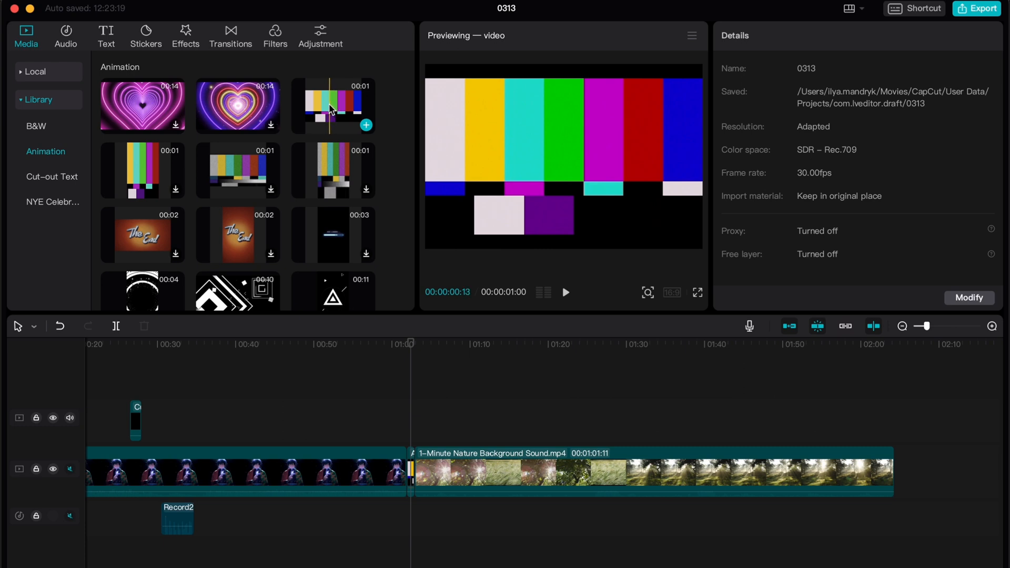
- Add the colour-bar Animation clip at the playhead, above the nature video
click(333, 170)
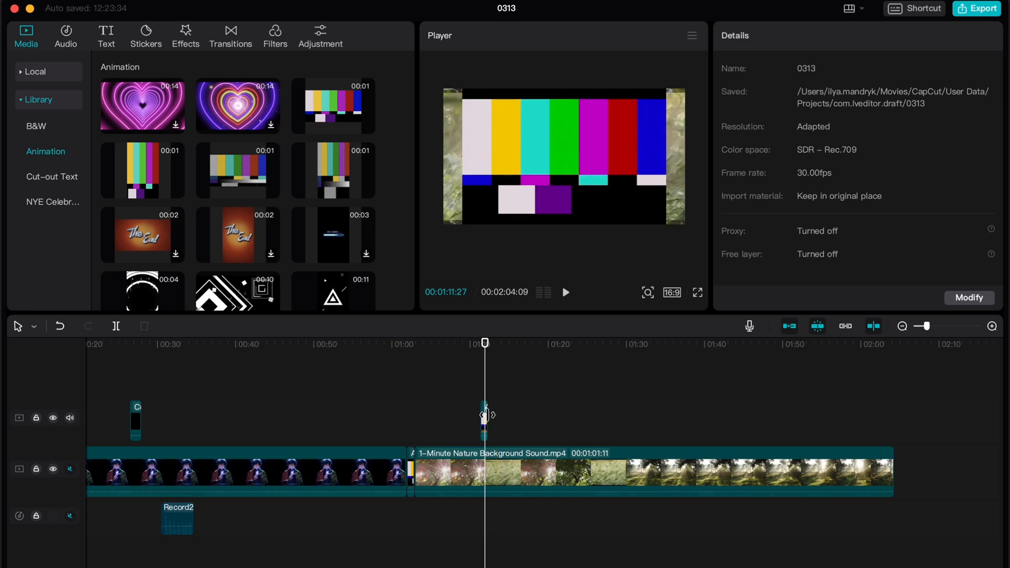
- Move the colour-bar clip onto the main track before '1-Minute Nature Background Sound.mp4'
click(460, 418)
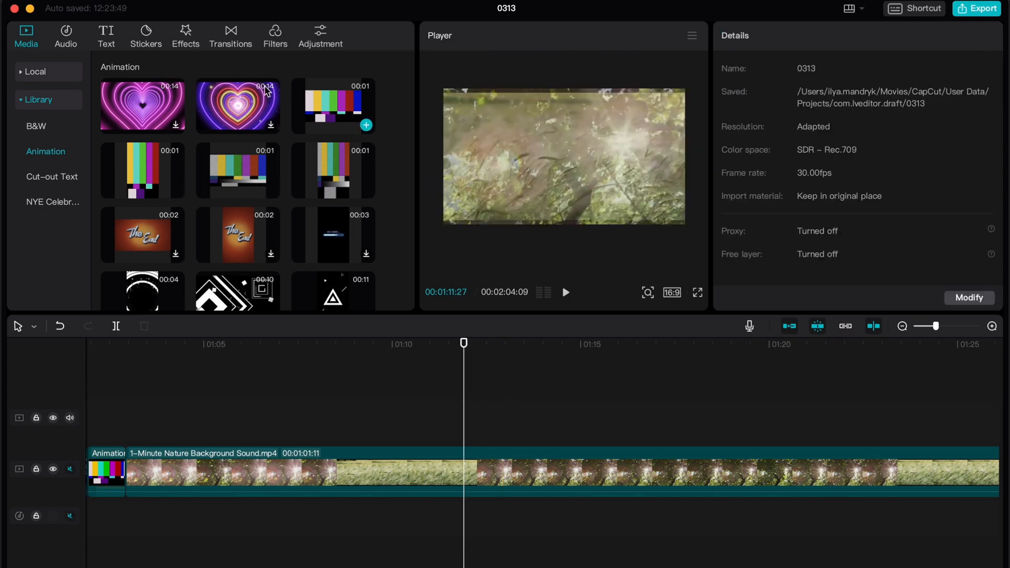
mouse_move(238, 171)
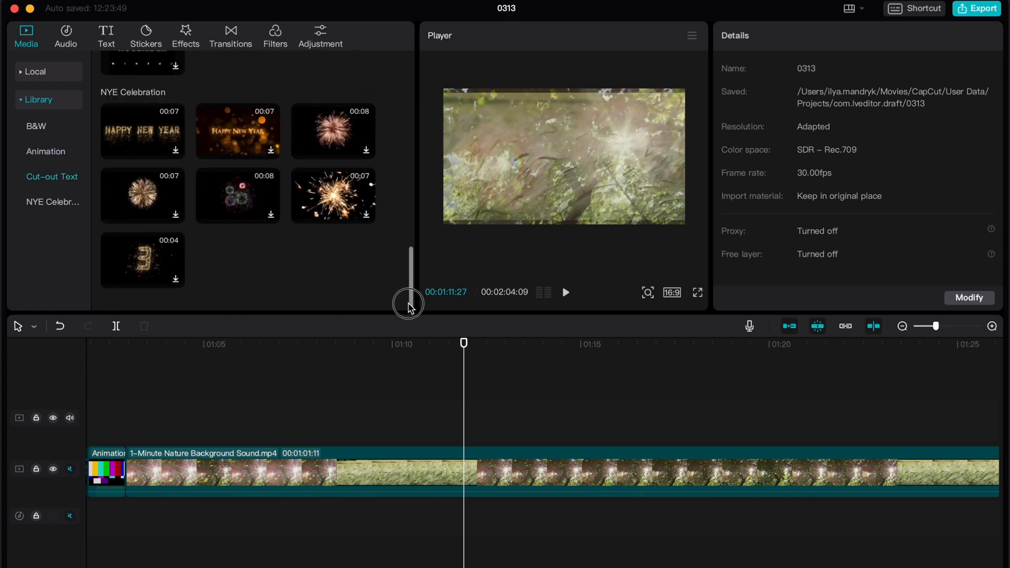
mouse_move(622, 63)
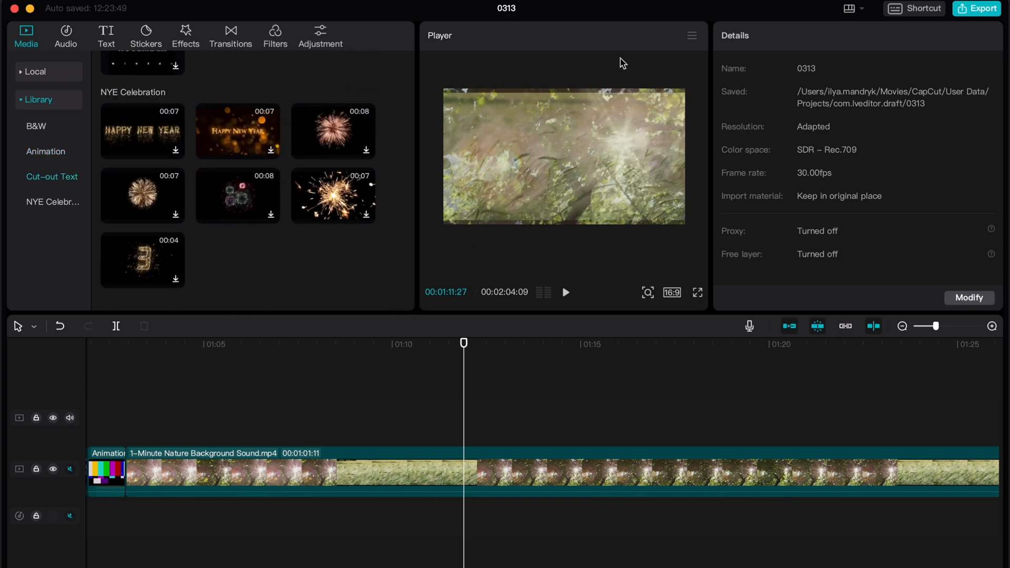